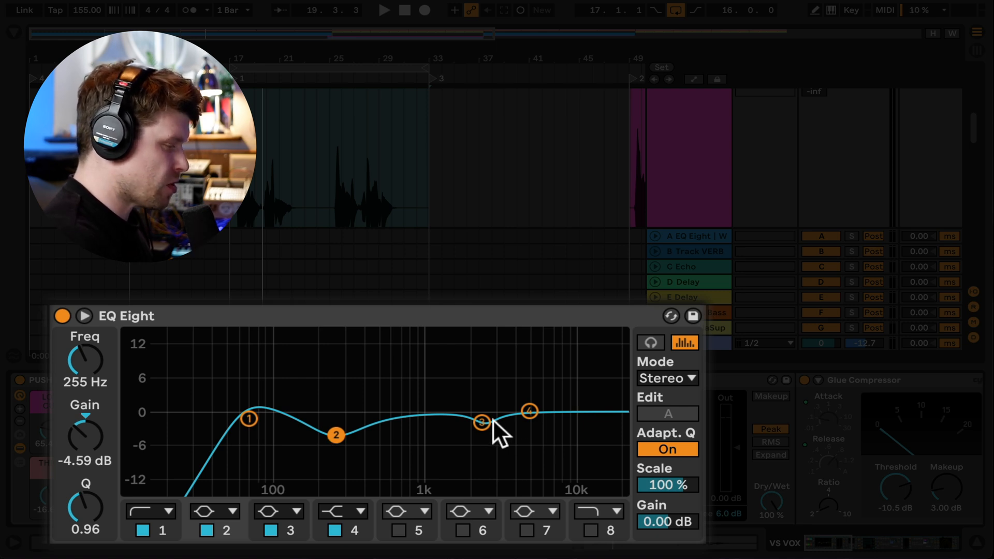
Step: Reshape the vocal EQ's upper band, return the low cut to about 61.6 Hz, and check the de-esser sidechain filter
{"action": "left_click_drag", "start_coordinate": [480, 424], "coordinate": [481, 420]}
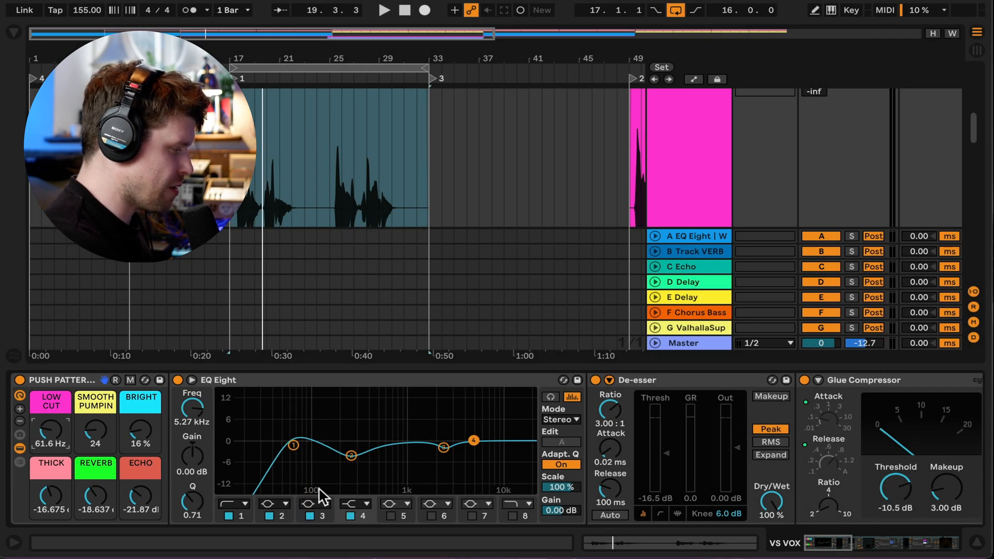
{"action": "left_click_drag", "start_coordinate": [293, 444], "coordinate": [280, 444]}
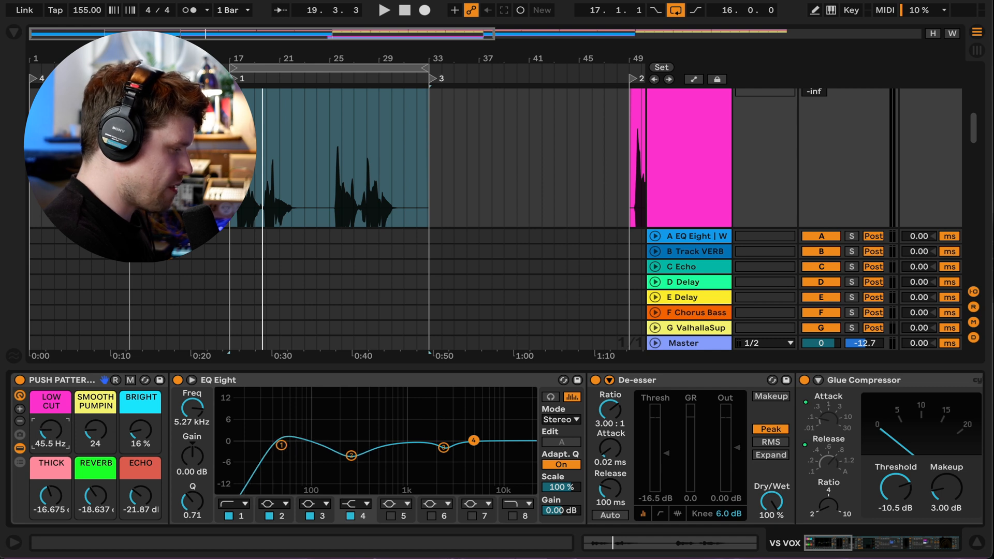
{"action": "left_click_drag", "start_coordinate": [280, 444], "coordinate": [288, 444]}
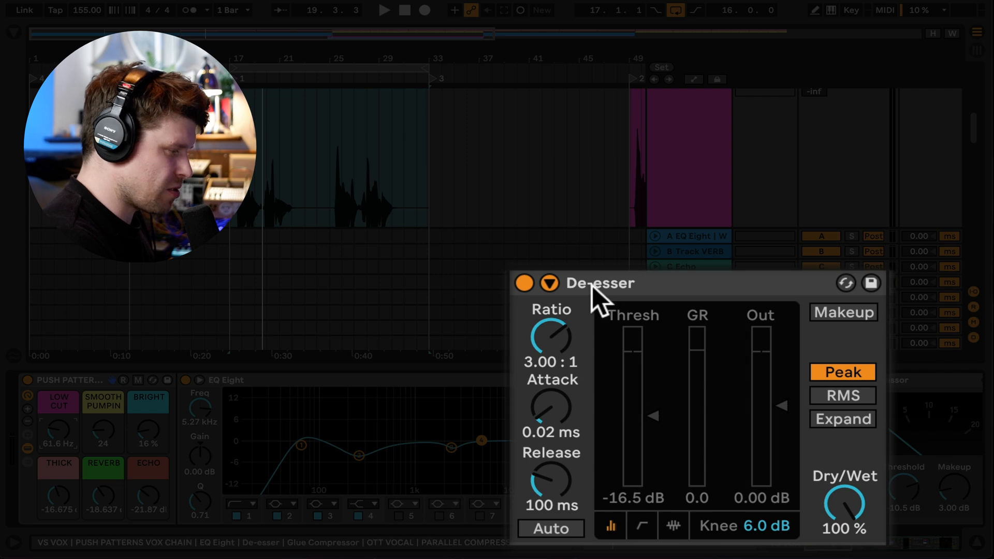
{"action": "mouse_move", "coordinate": [701, 304]}
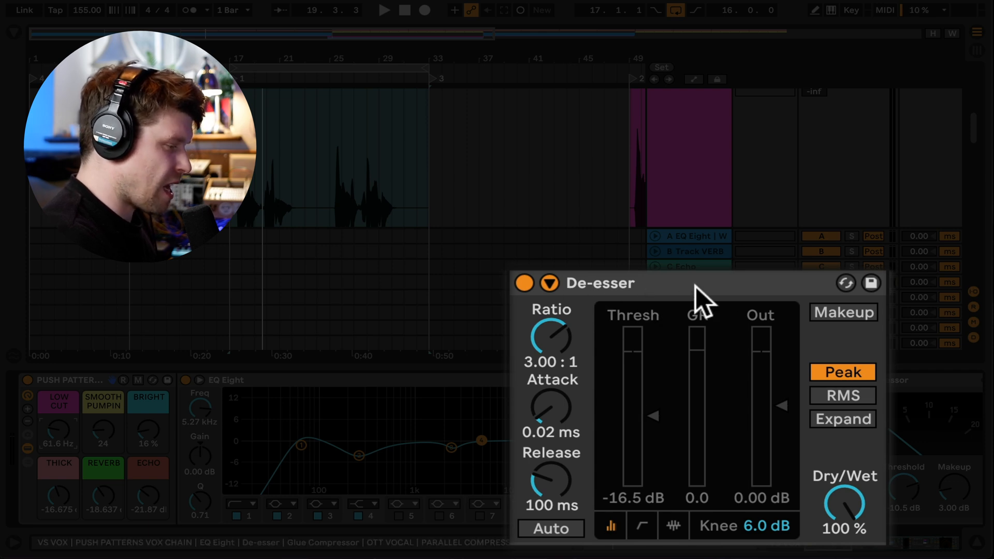
{"action": "left_click", "coordinate": [549, 283]}
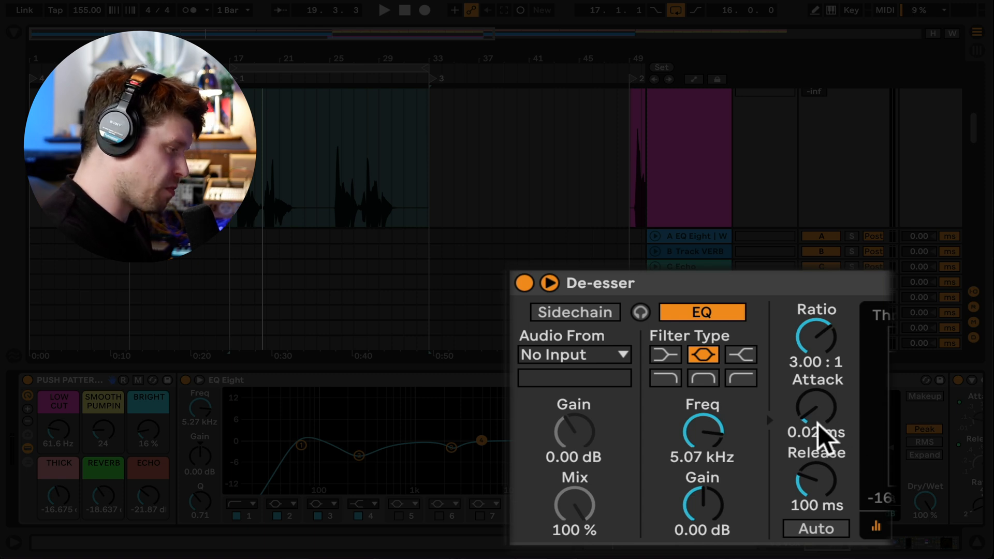
{"action": "left_click", "coordinate": [546, 284]}
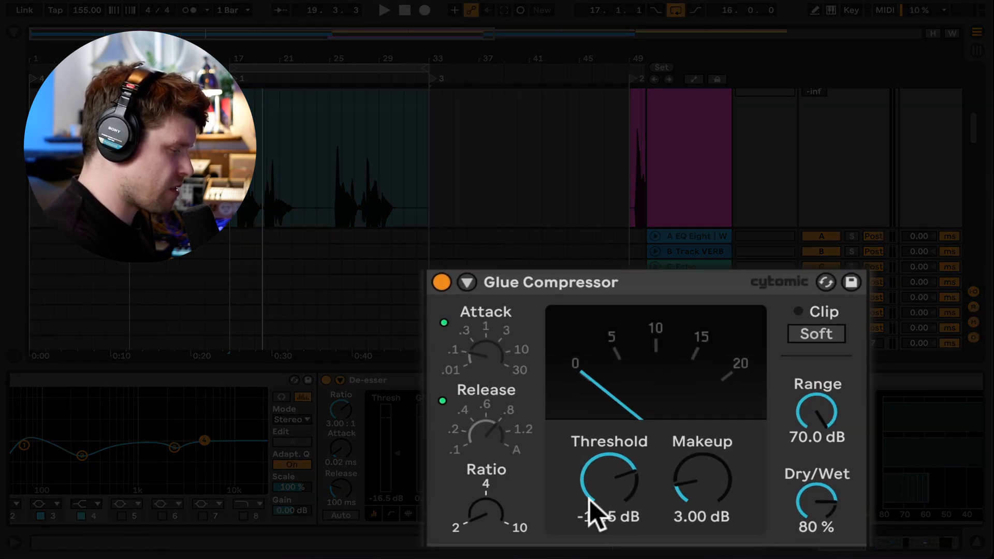
Step: Set the glue compression threshold around −10.5 dB and turn SMOOTH PUMPIN up
{"action": "left_click_drag", "start_coordinate": [605, 501], "coordinate": [615, 488]}
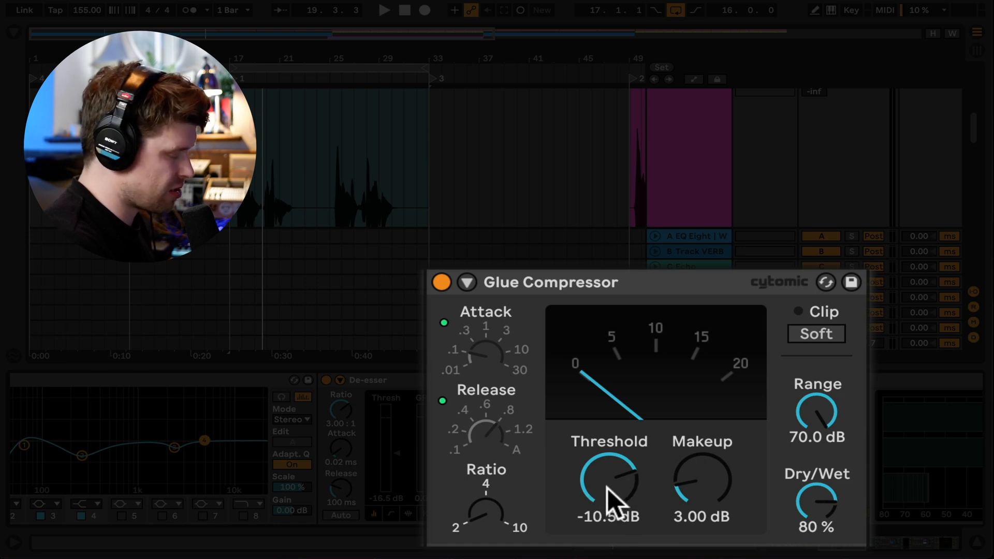
{"action": "mouse_move", "coordinate": [478, 393]}
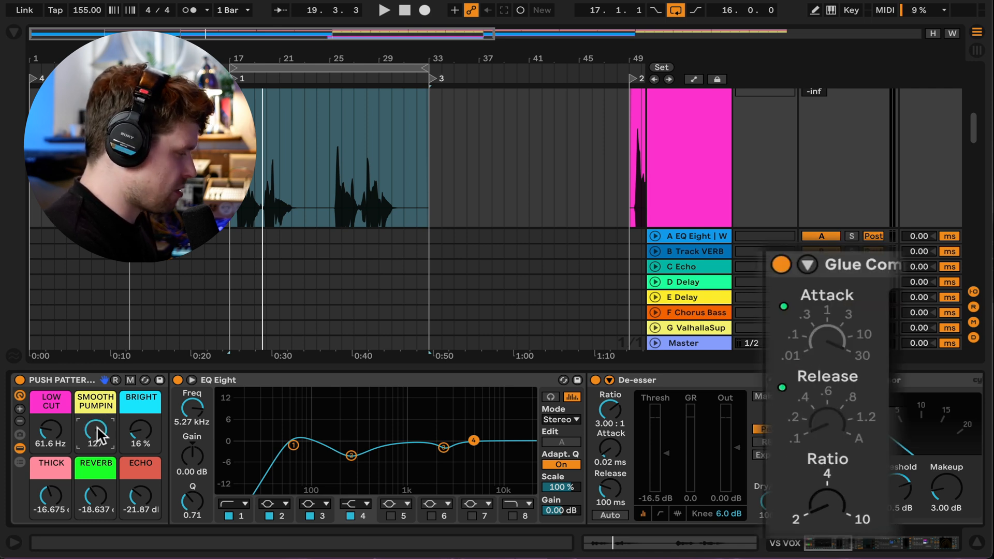
{"action": "left_click_drag", "start_coordinate": [95, 431], "coordinate": [95, 412]}
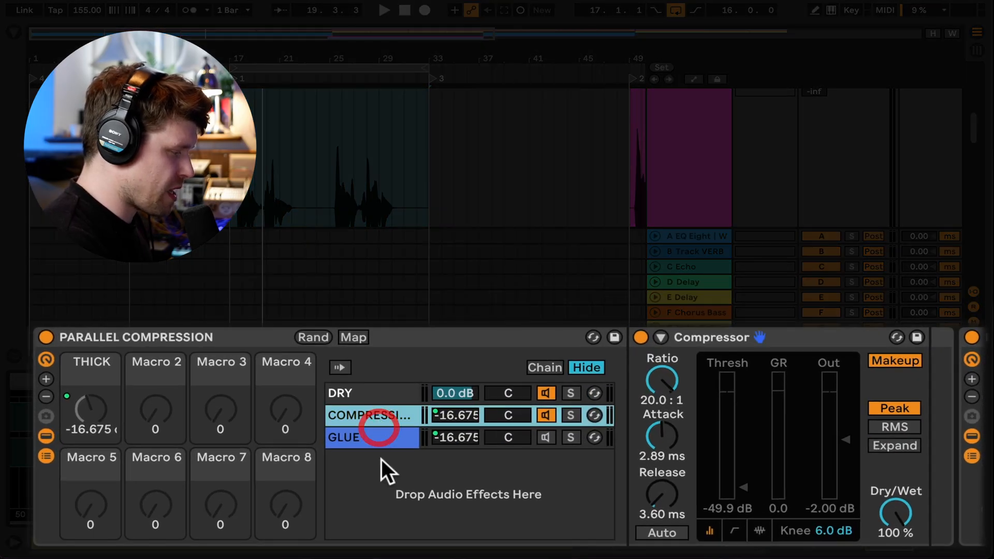
{"action": "left_click", "coordinate": [346, 437]}
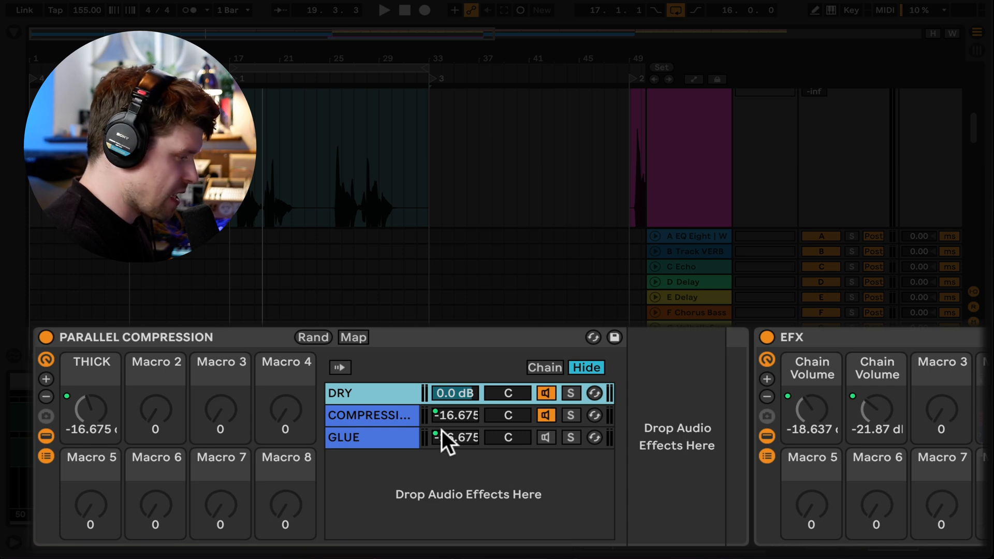
{"action": "left_click", "coordinate": [369, 415]}
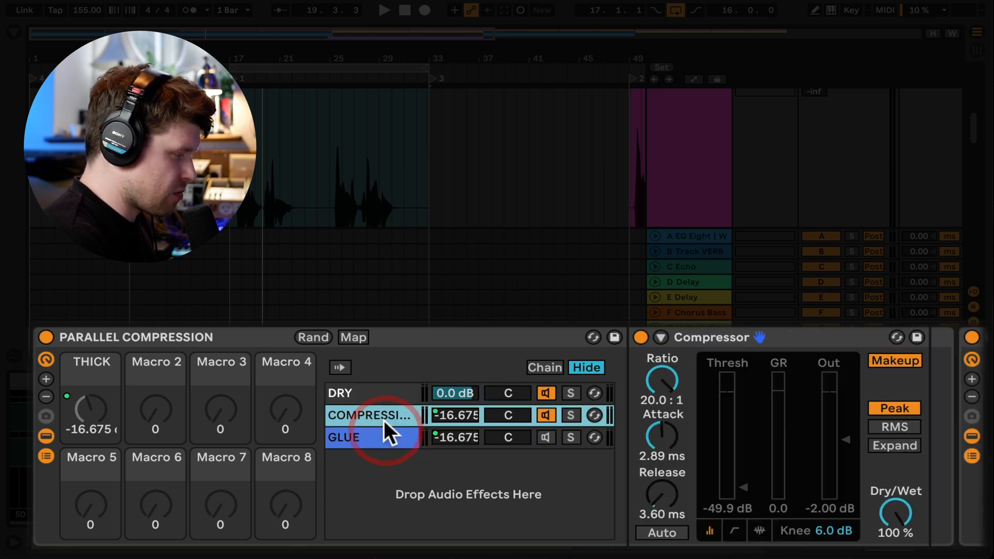
{"action": "left_click", "coordinate": [344, 437]}
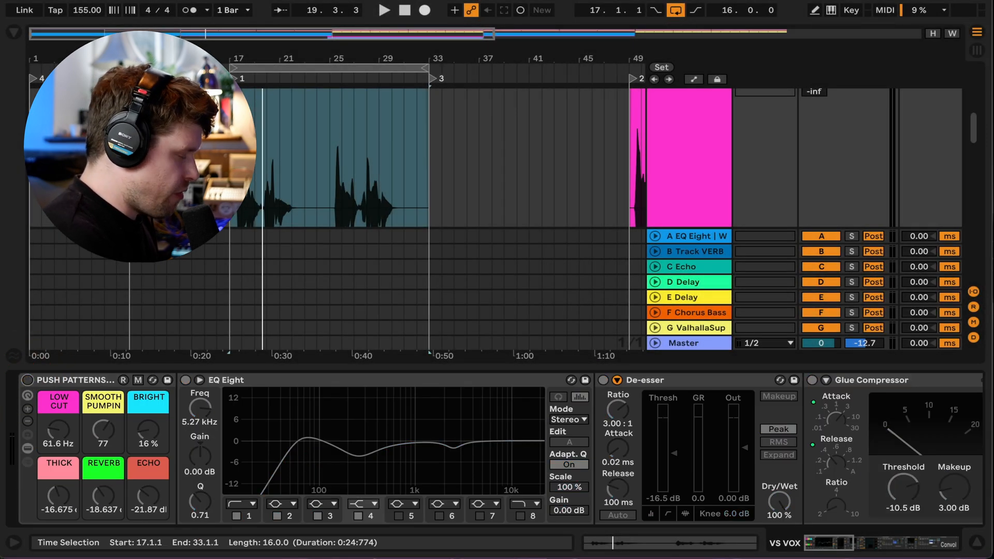
Step: Play the verse vocal and toggle the Push Patterns rack on and off to compare the processed sound
{"action": "left_click", "coordinate": [383, 10]}
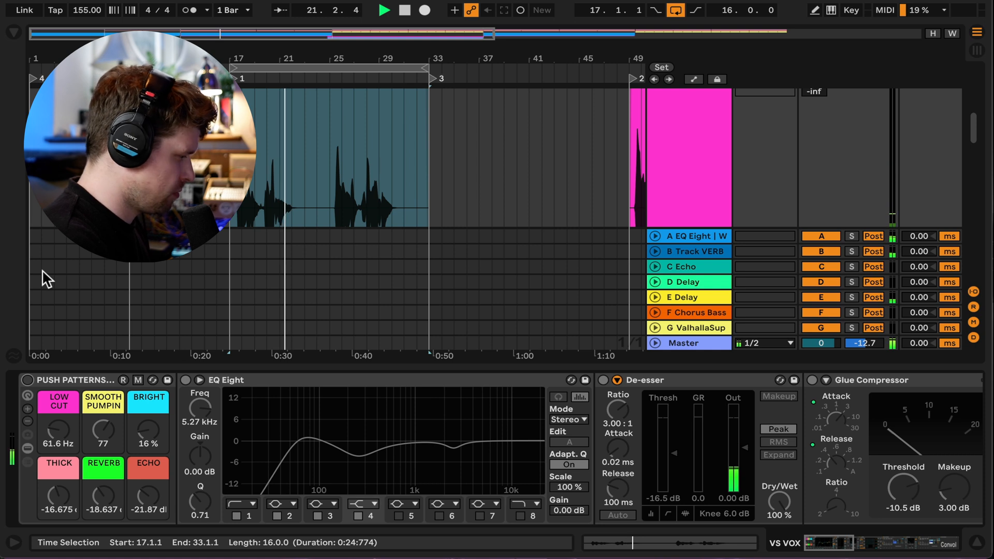
{"action": "left_click", "coordinate": [27, 380]}
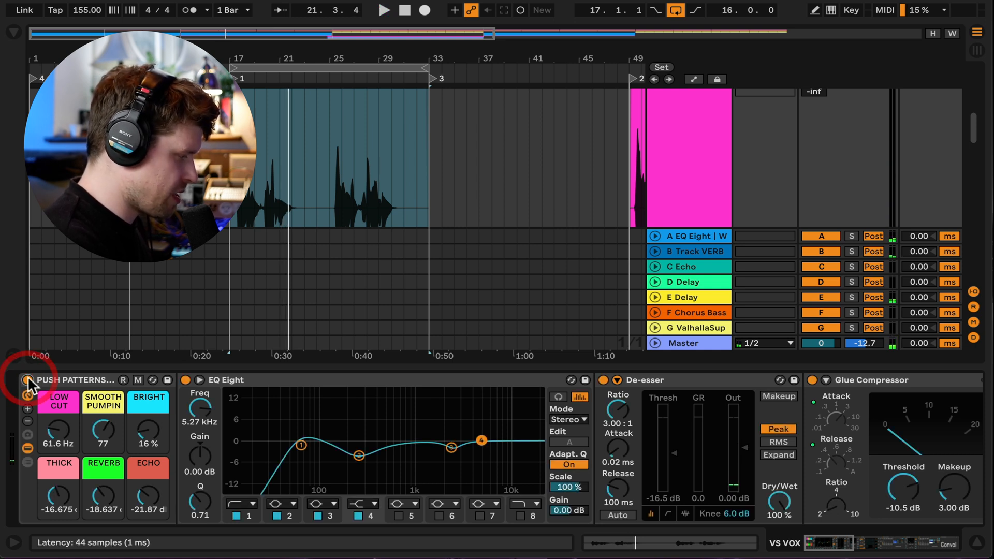
{"action": "left_click", "coordinate": [383, 9]}
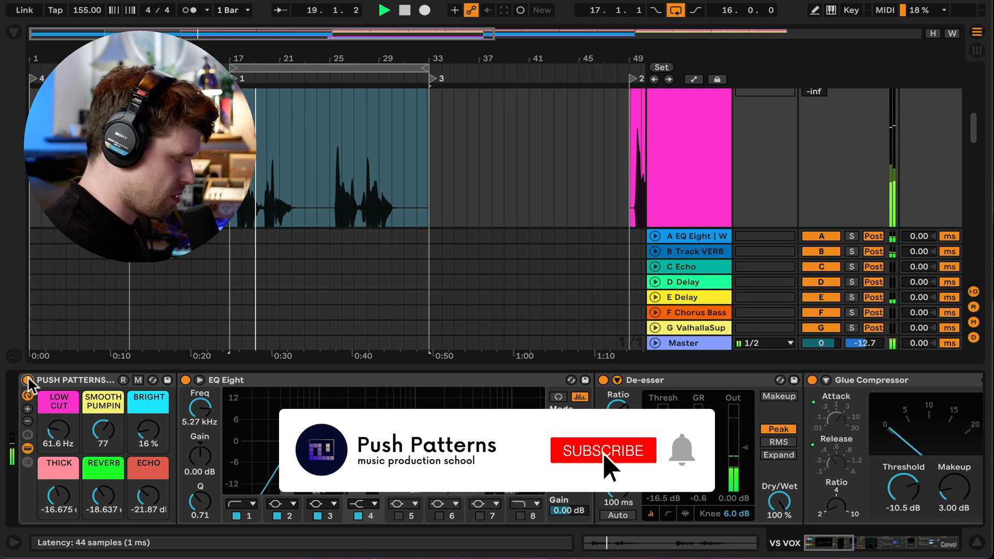
{"action": "left_click", "coordinate": [603, 451]}
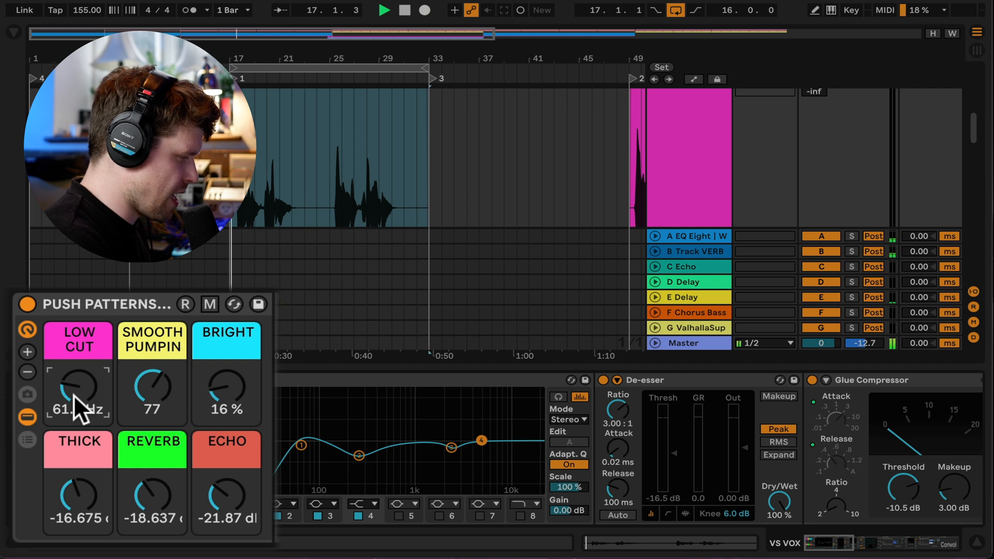
Step: Sweep LOW CUT up, then settle it around 78.5 Hz
{"action": "left_click_drag", "start_coordinate": [77, 386], "coordinate": [86, 371]}
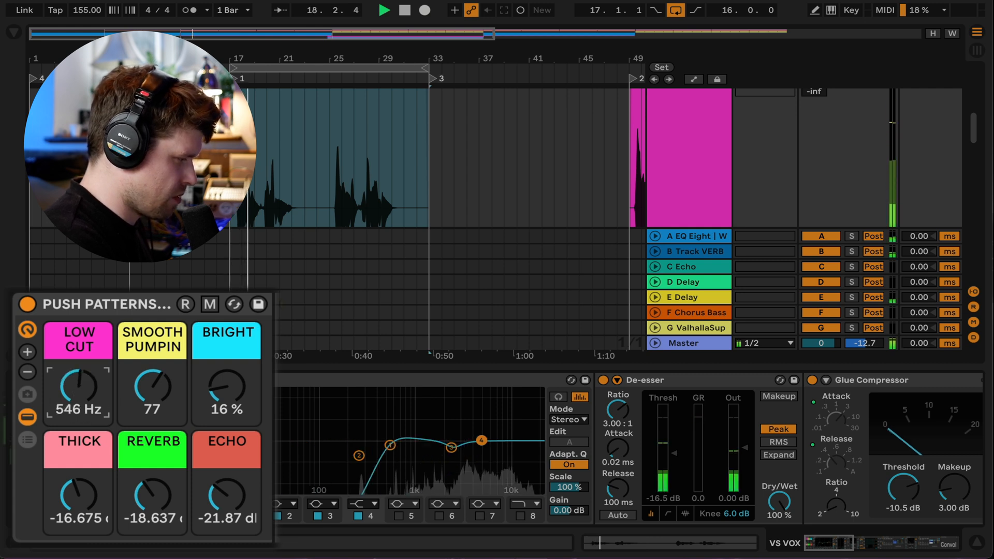
{"action": "left_click_drag", "start_coordinate": [78, 388], "coordinate": [78, 418]}
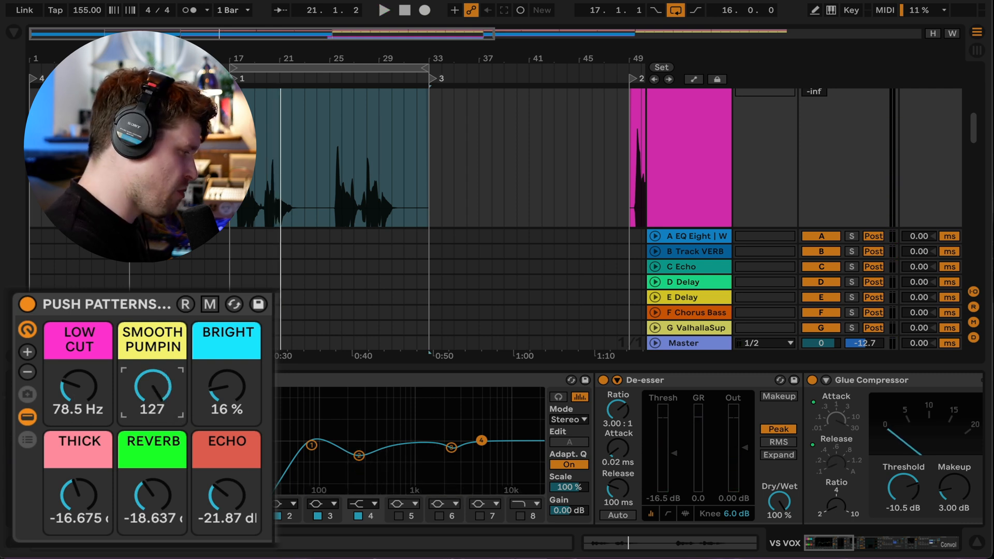
Step: Push SMOOTH PUMPIN to its extremes, then bring it back to around 81
{"action": "left_click_drag", "start_coordinate": [152, 390], "coordinate": [158, 406]}
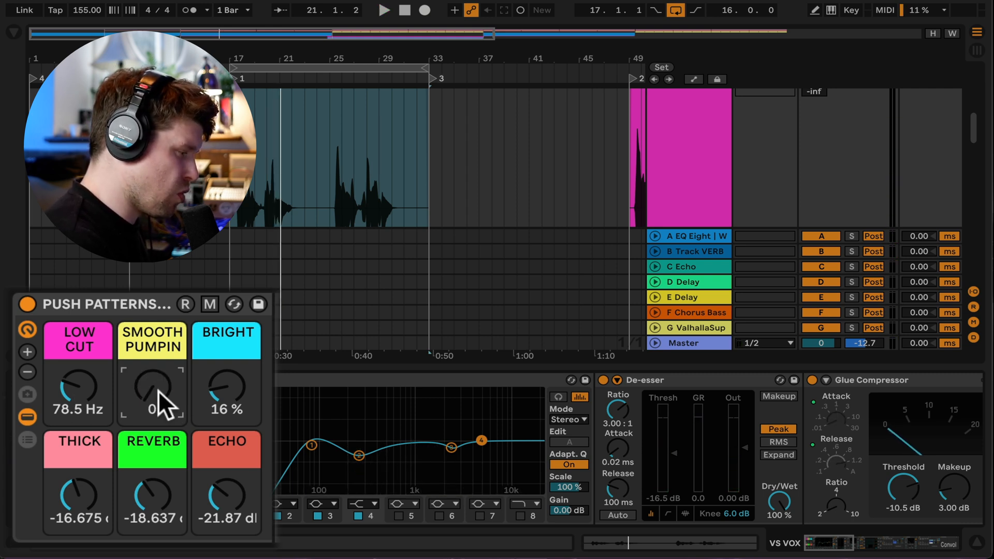
{"action": "left_click", "coordinate": [383, 10]}
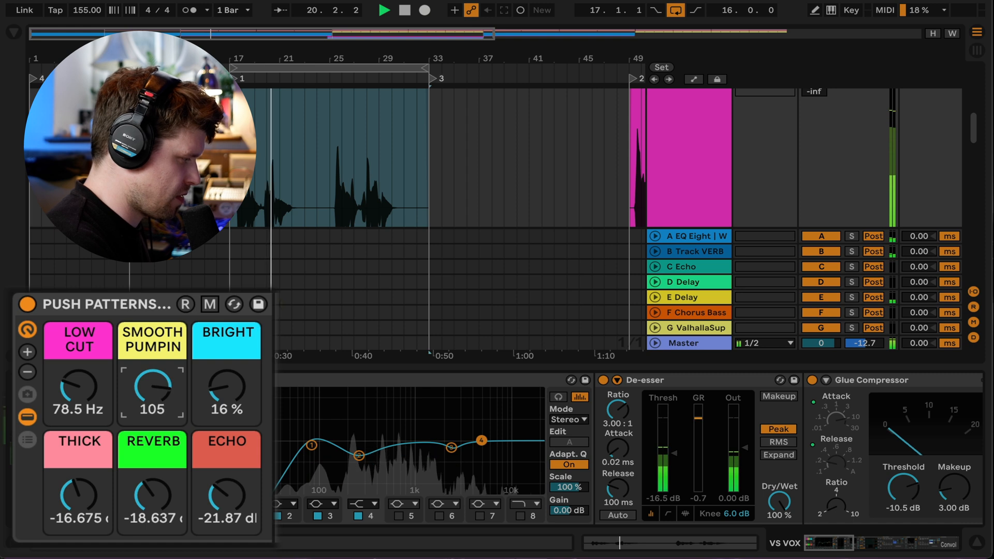
{"action": "left_click_drag", "start_coordinate": [152, 388], "coordinate": [155, 397]}
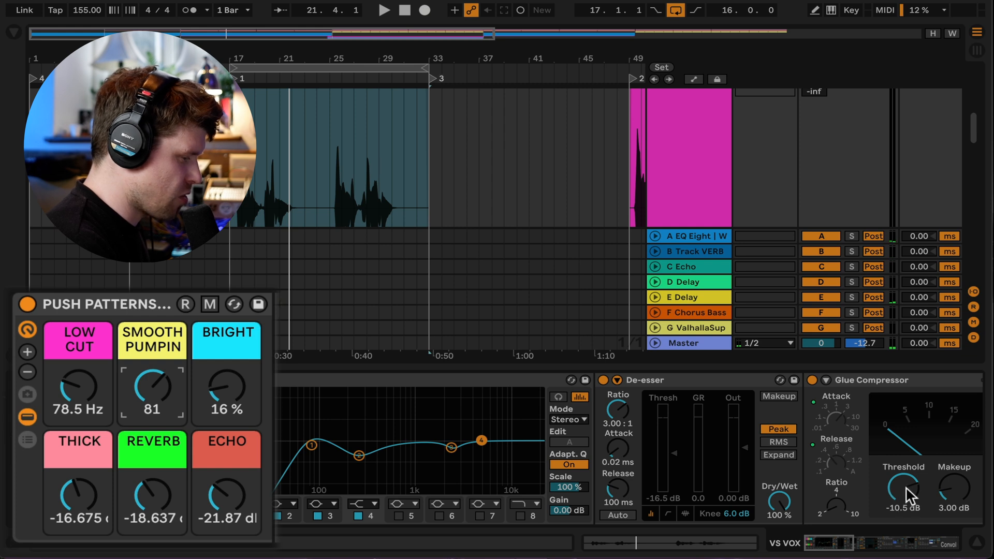
{"action": "mouse_move", "coordinate": [248, 412]}
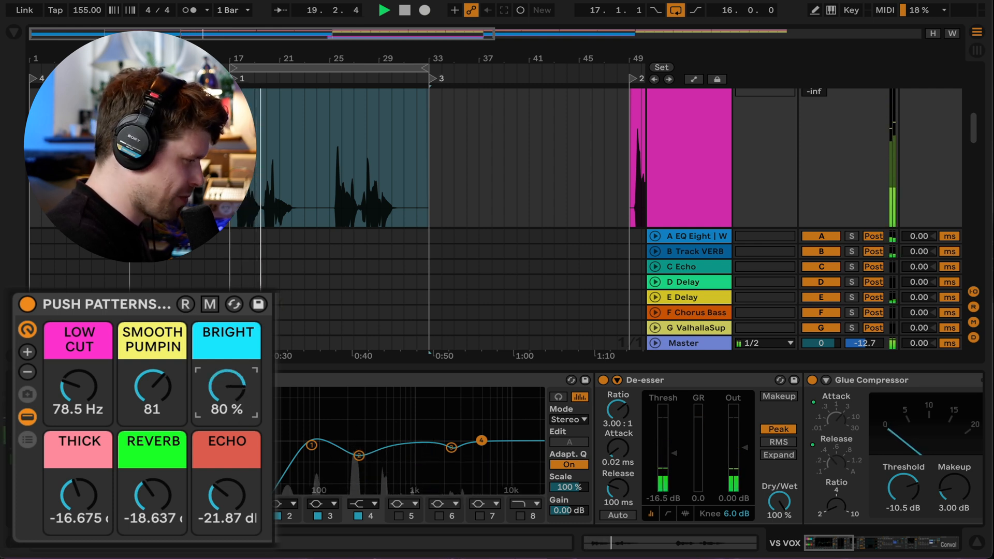
Step: Raise BRIGHT and leave it at 19%, then adjust THICK to about −17.6 dB
{"action": "left_click_drag", "start_coordinate": [225, 386], "coordinate": [226, 406]}
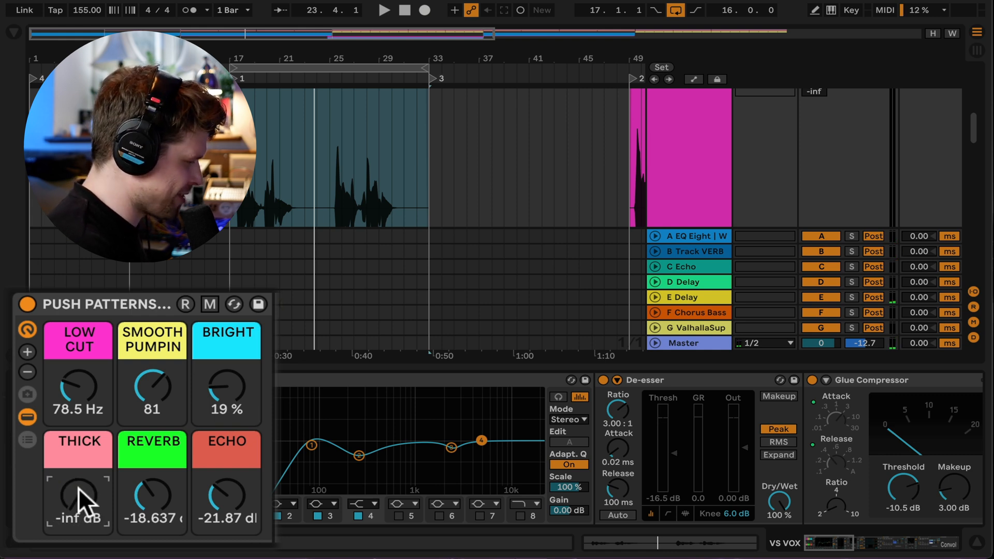
{"action": "left_click", "coordinate": [383, 9]}
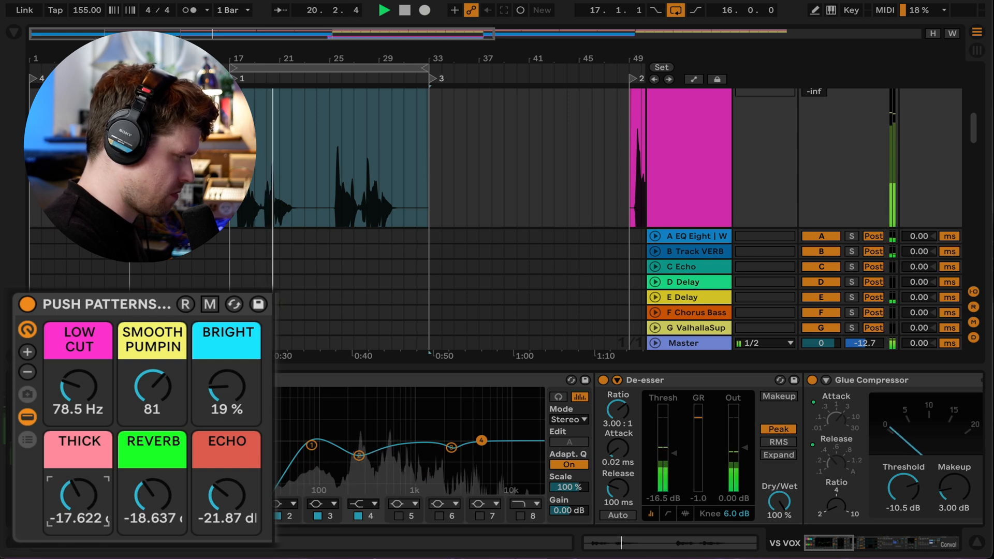
Step: Set THICK to about −18.3 dB and dial REVERB and ECHO to −18.637 dB
{"action": "left_click_drag", "start_coordinate": [78, 495], "coordinate": [77, 507]}
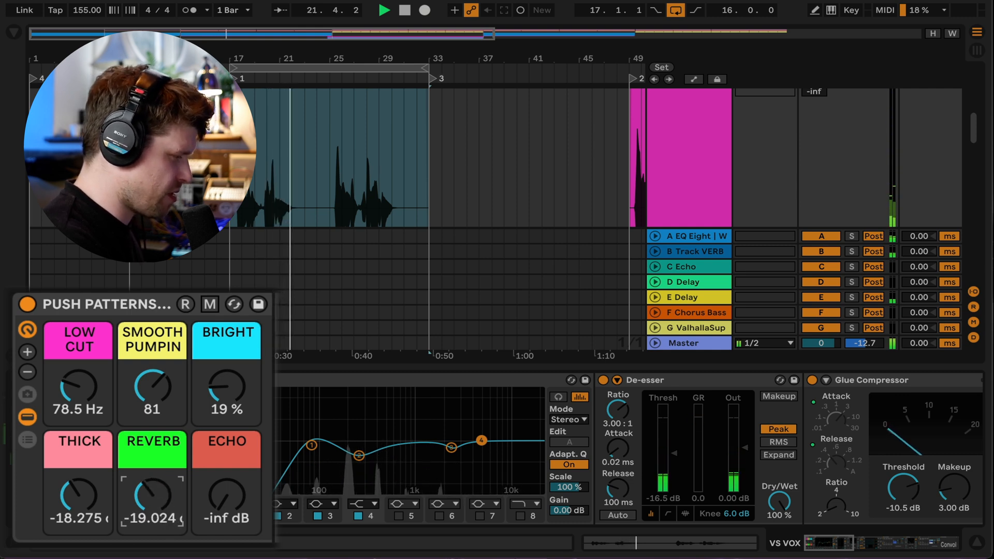
{"action": "left_click_drag", "start_coordinate": [153, 498], "coordinate": [153, 507]}
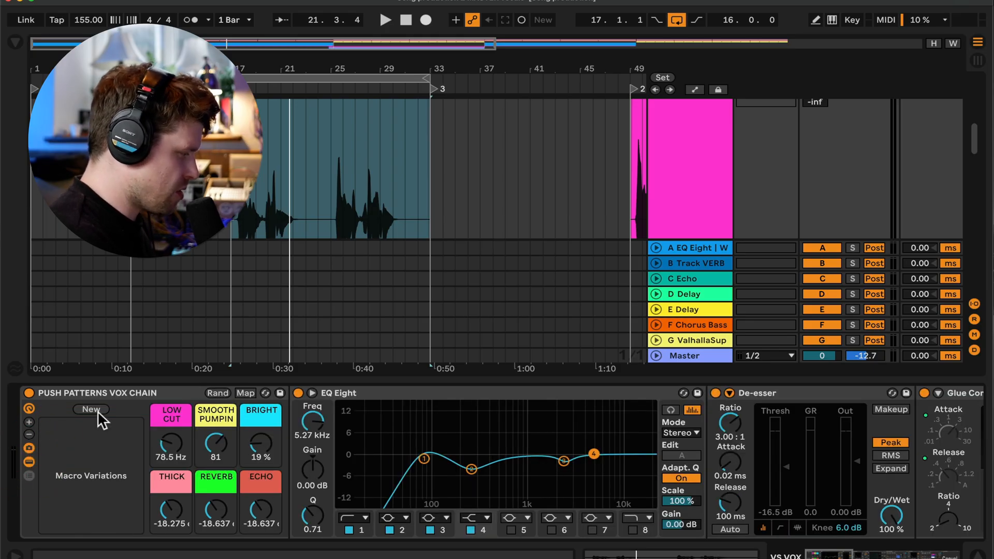
Step: Store the current macros as a new variation named VOX PRESET 1
{"action": "left_click", "coordinate": [90, 409]}
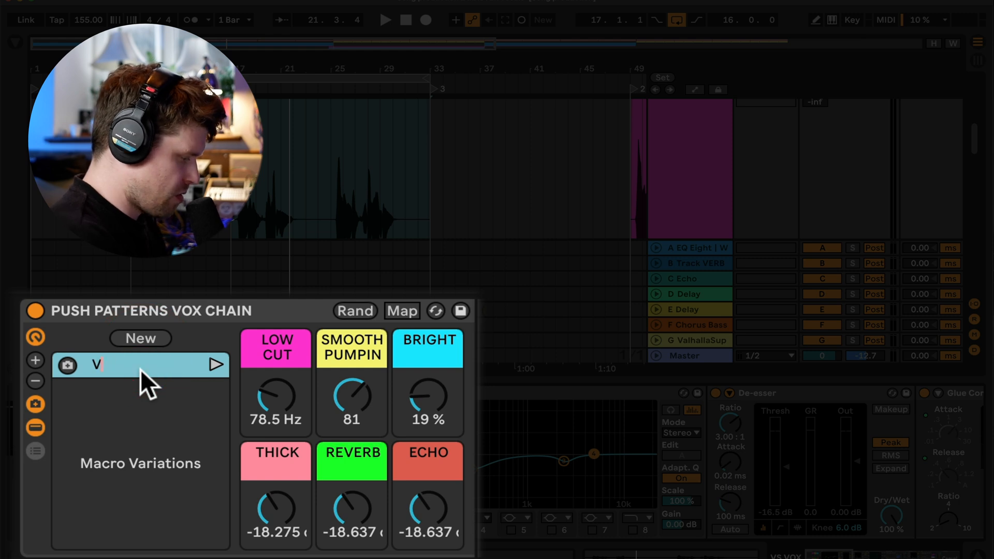
{"action": "type", "text": "OX PRESET 1"}
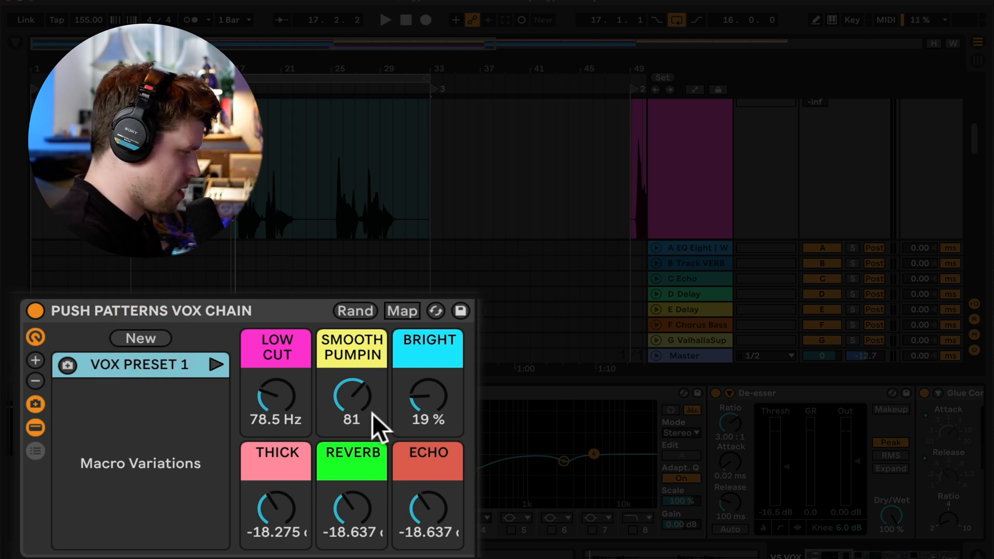
Step: Add a second variation with SMOOTH PUMPIN lowered to 16 and start renaming it
{"action": "left_click", "coordinate": [140, 337]}
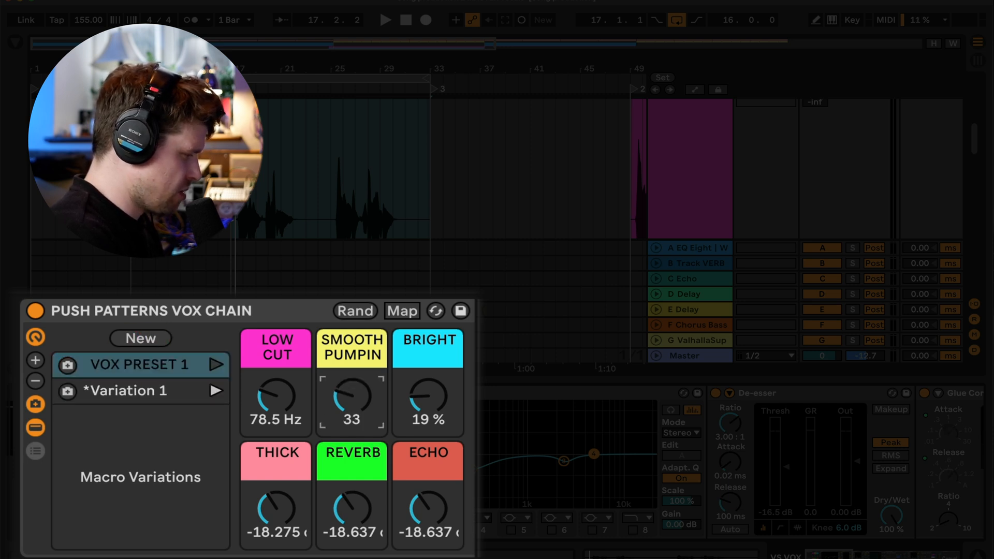
{"action": "left_click_drag", "start_coordinate": [351, 404], "coordinate": [351, 430]}
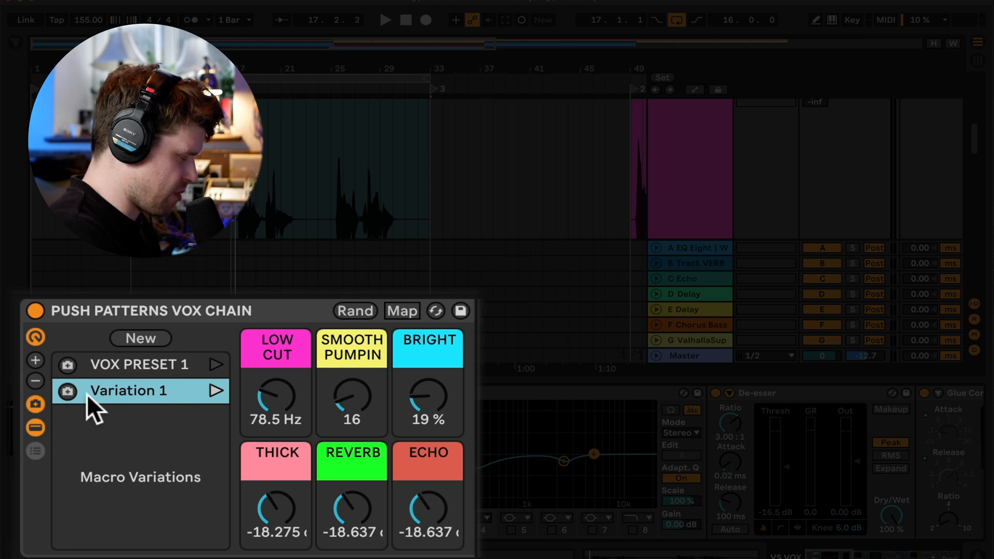
{"action": "double_click", "coordinate": [129, 391]}
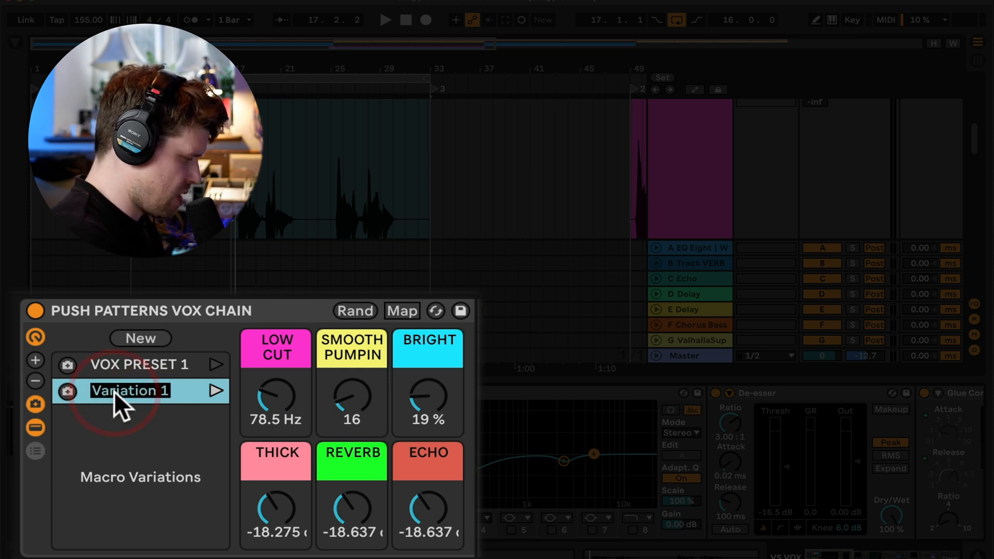